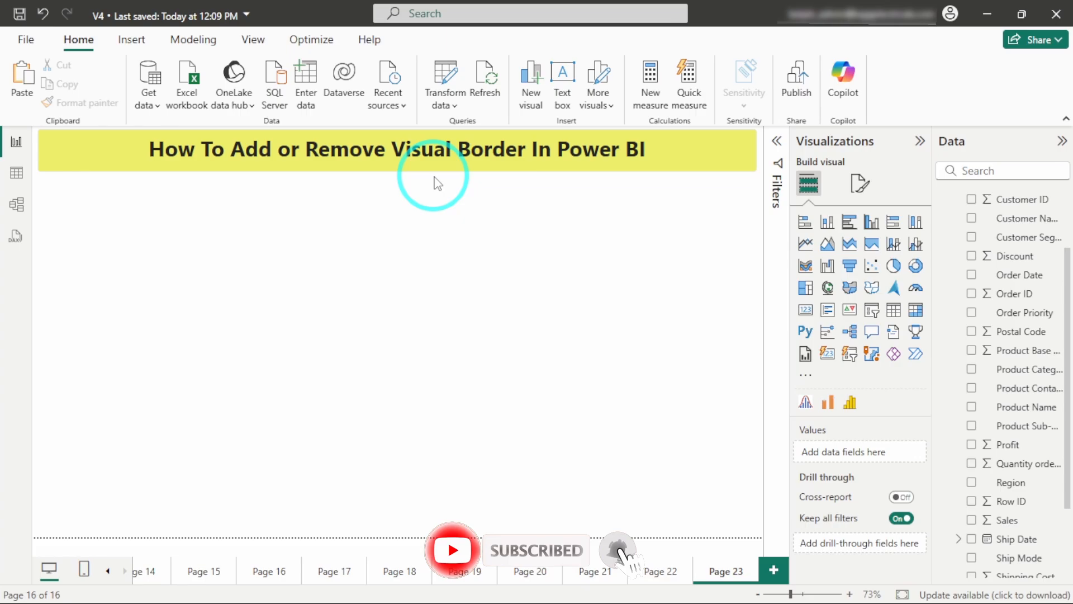
mouse_move(399, 316)
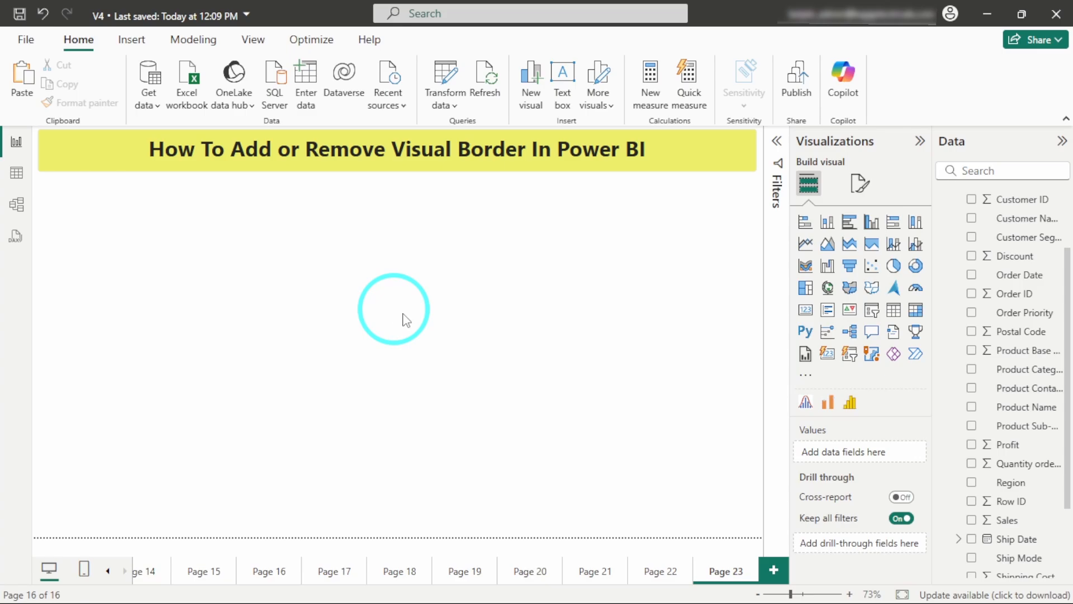
mouse_move(826, 225)
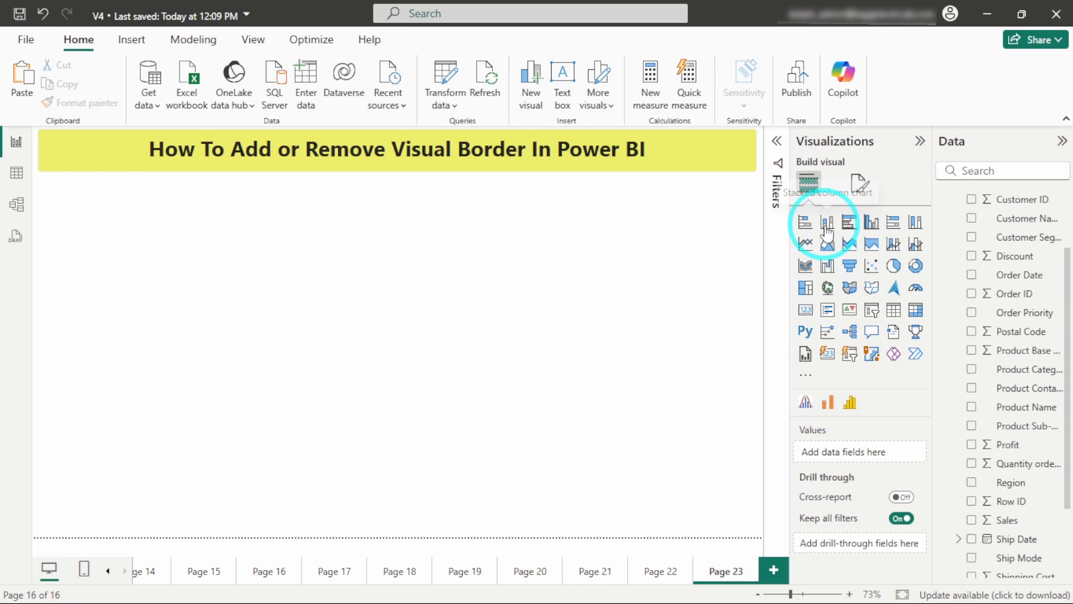
Step: Add a clustered column chart plotting Sum of Sales by Product Sub-Category
click(826, 222)
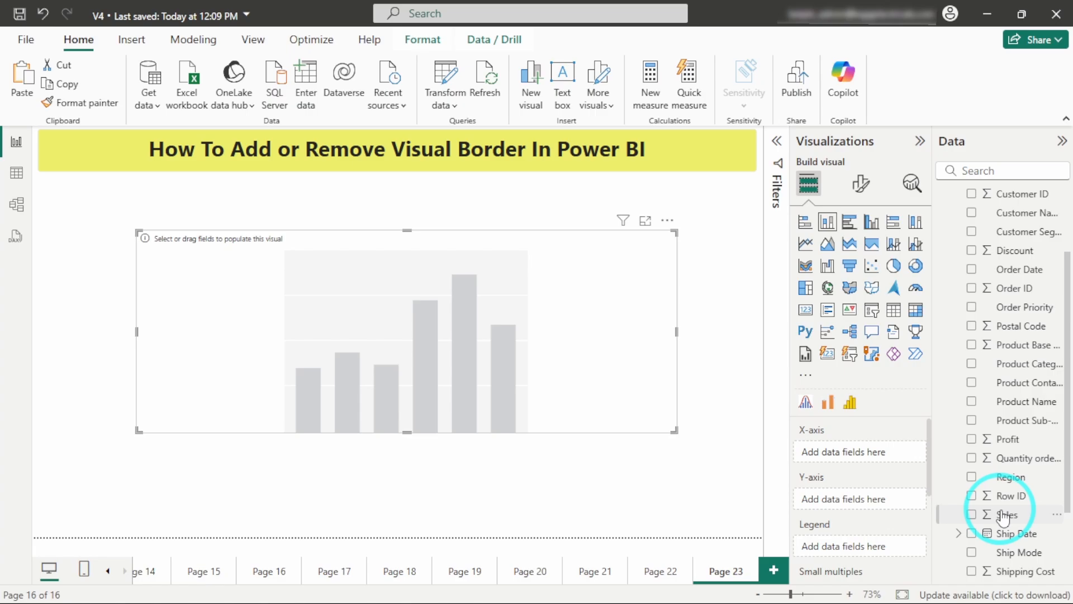
click(972, 514)
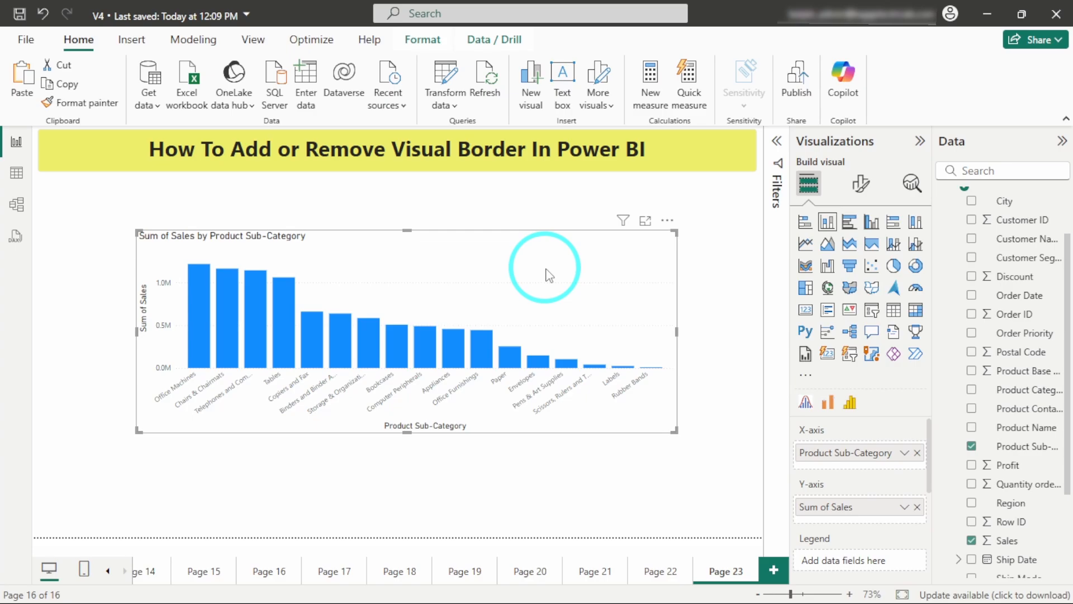
mouse_move(470, 289)
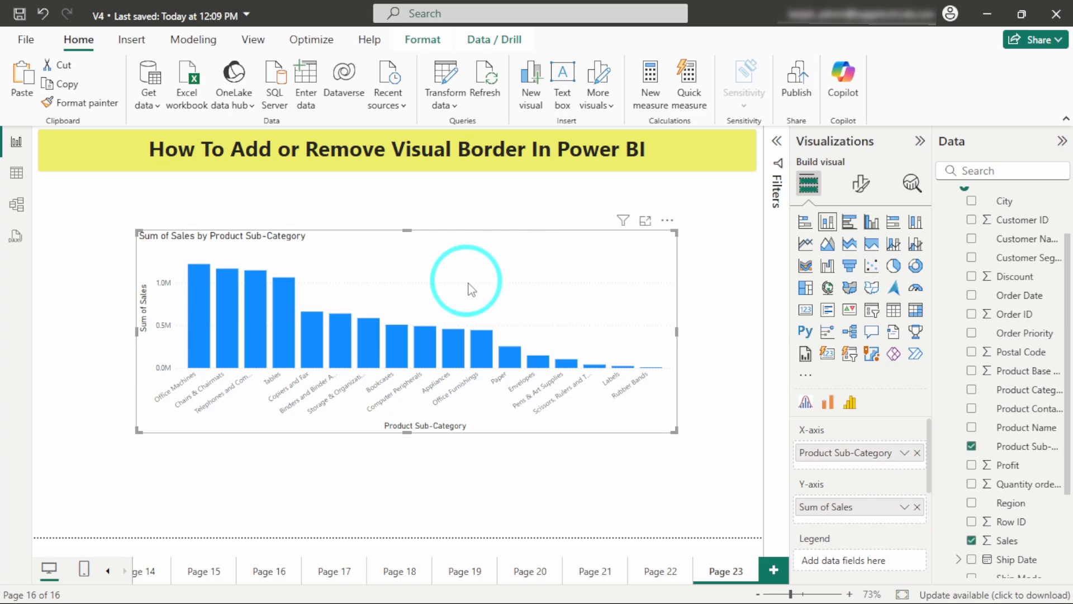
mouse_move(860, 183)
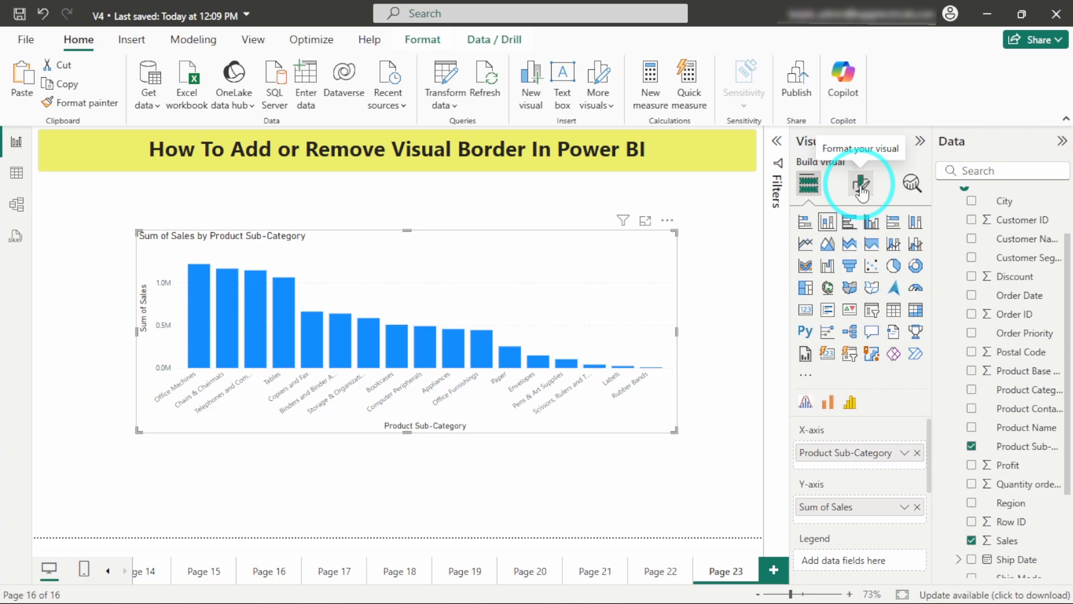
Step: Switch the chart's Visual border On under Format visual > General > Effects
click(860, 183)
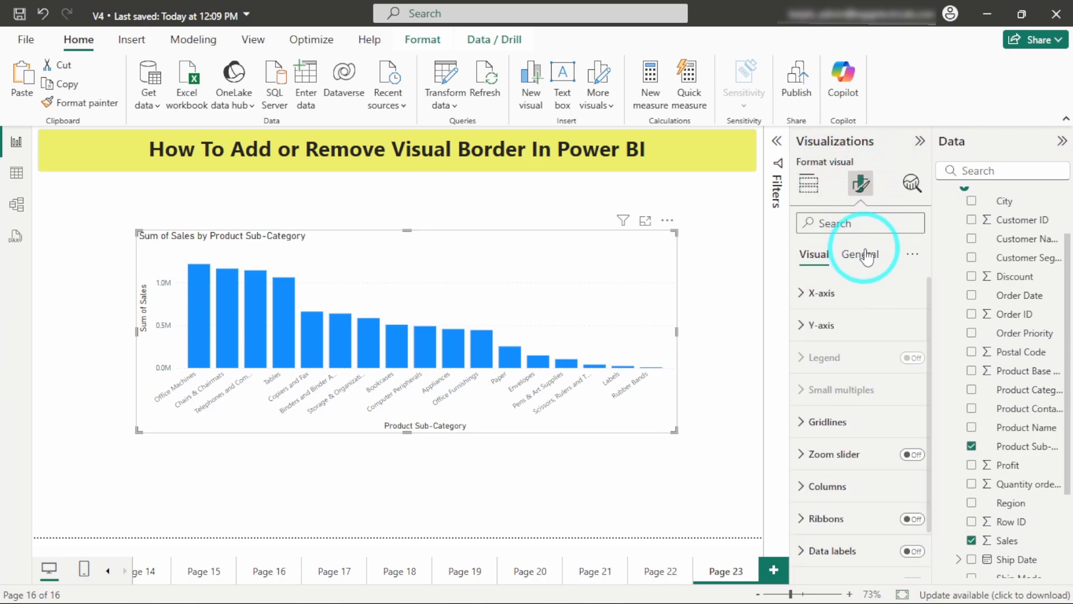
click(860, 254)
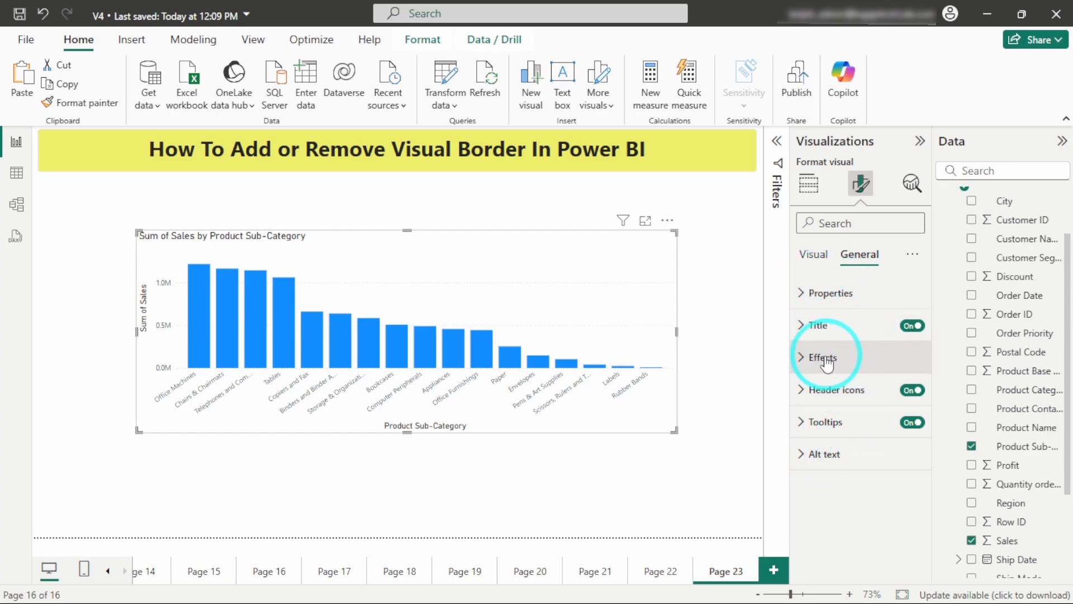
click(818, 356)
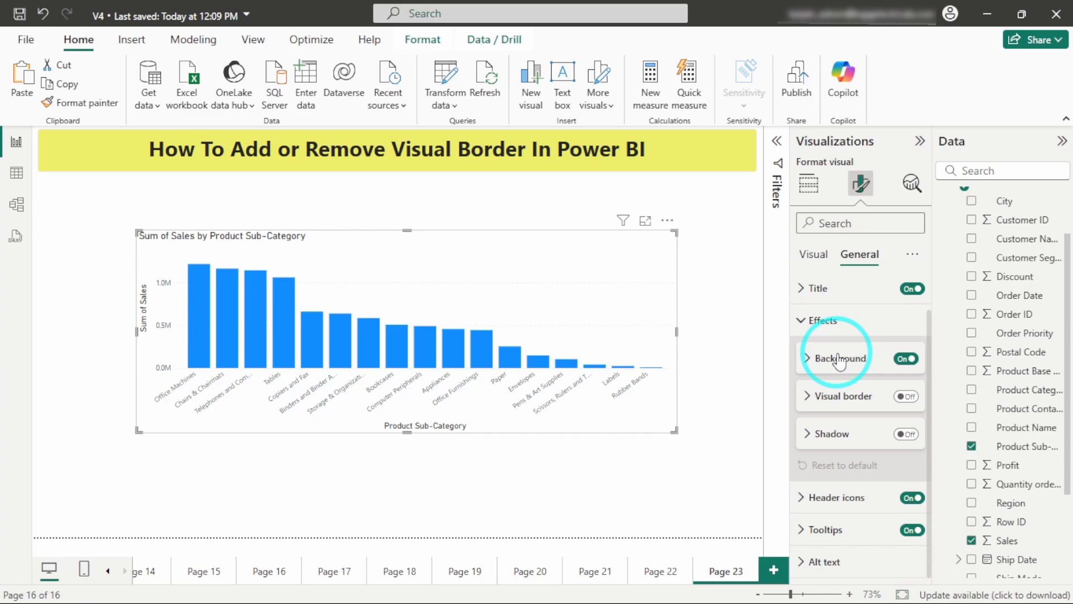
click(835, 358)
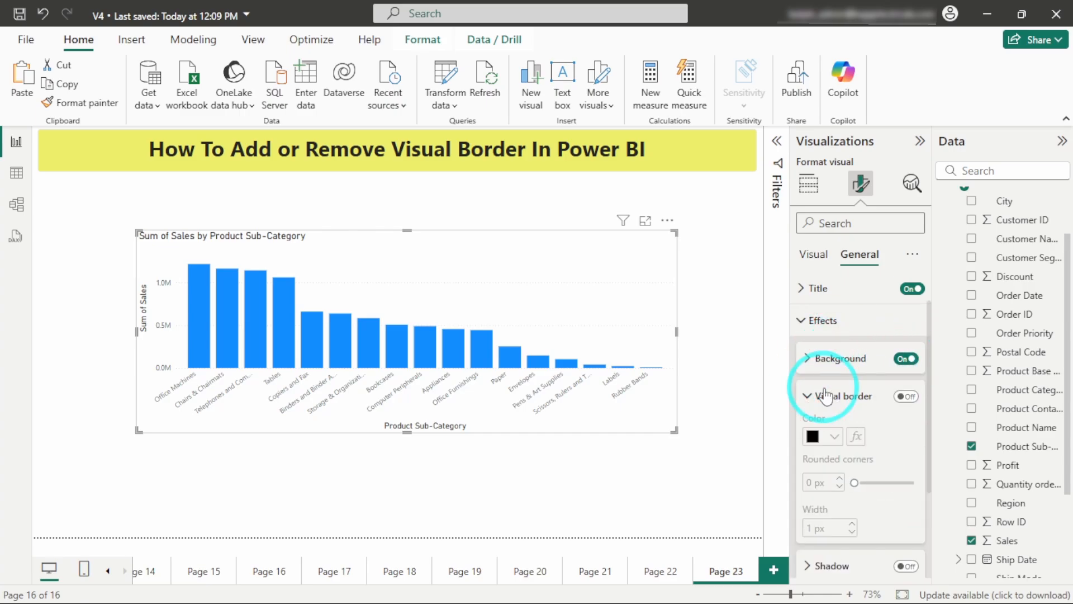
click(906, 397)
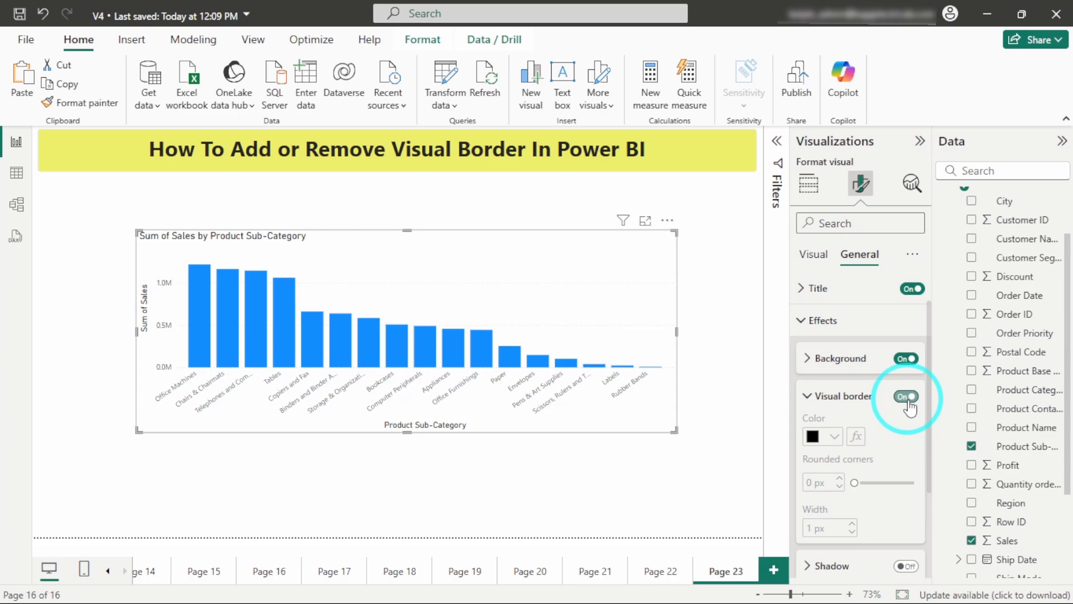
click(808, 183)
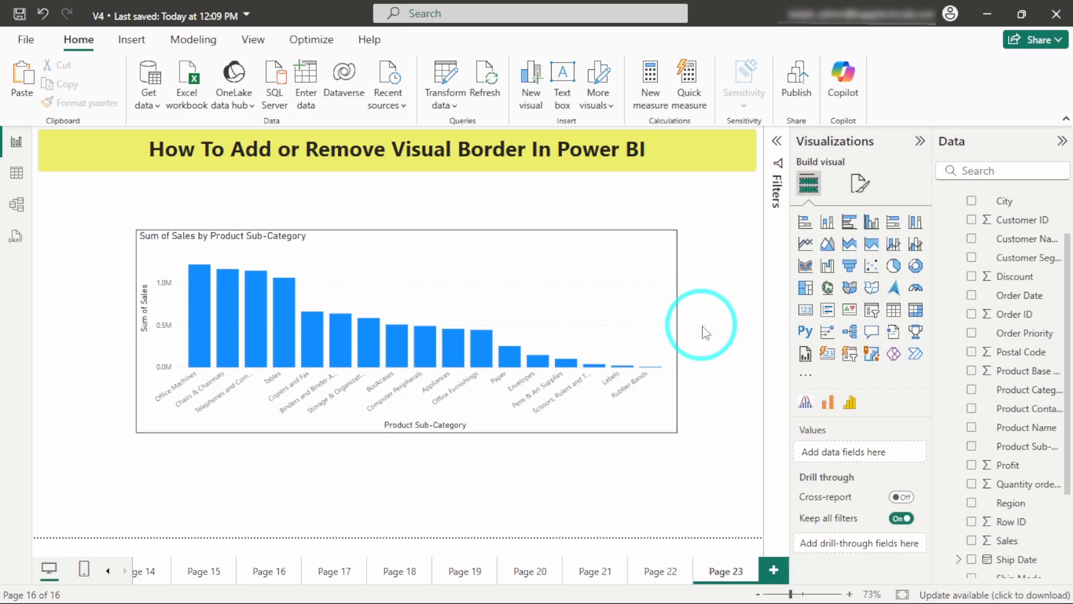
mouse_move(571, 482)
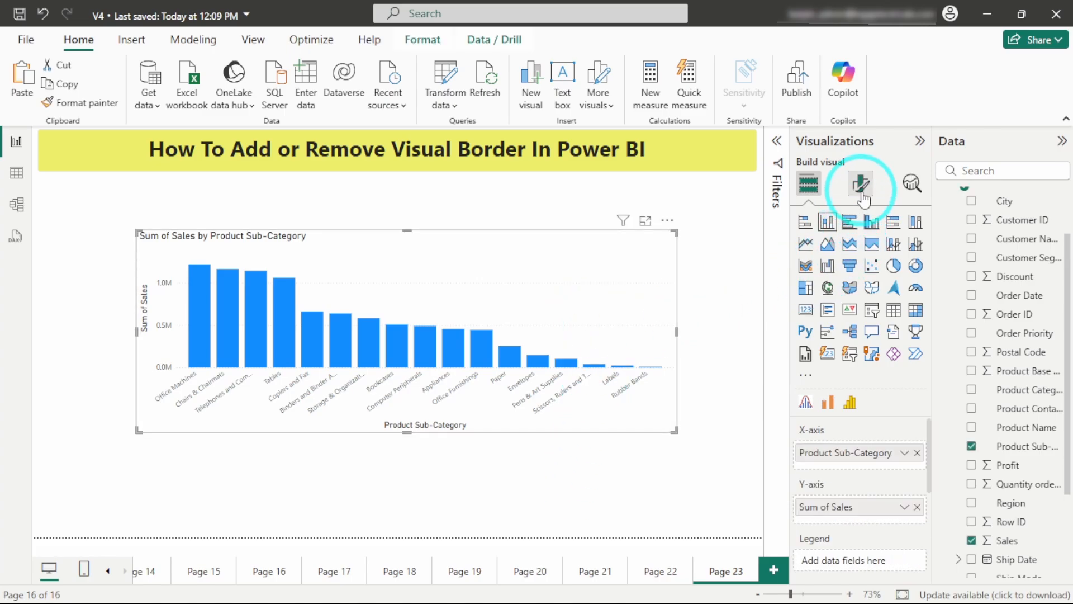
Step: Set the border color to White 50% darker with 12 px rounded corners
click(860, 182)
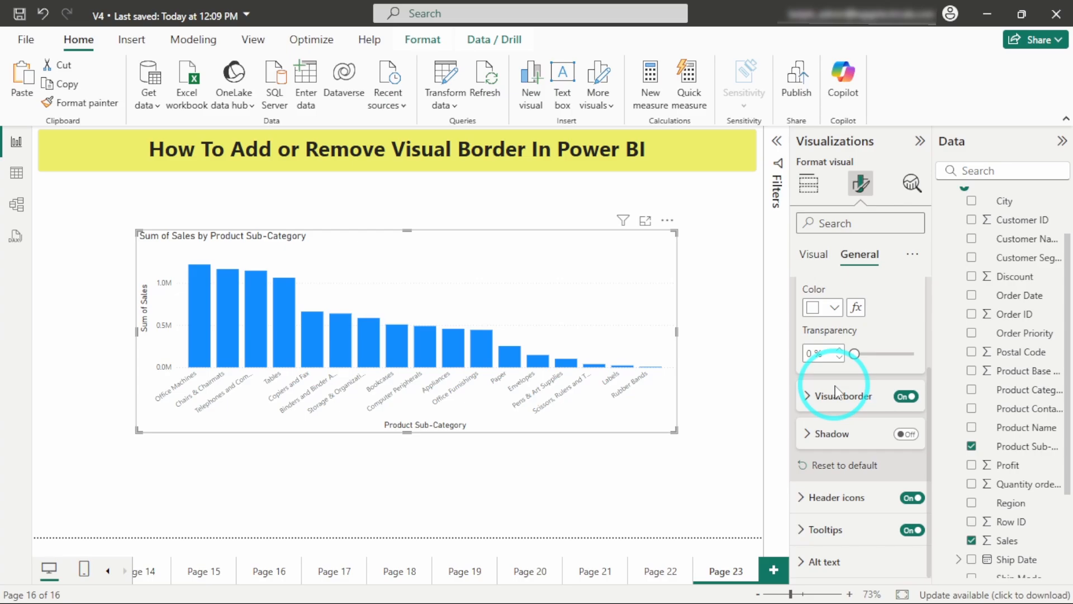
click(806, 396)
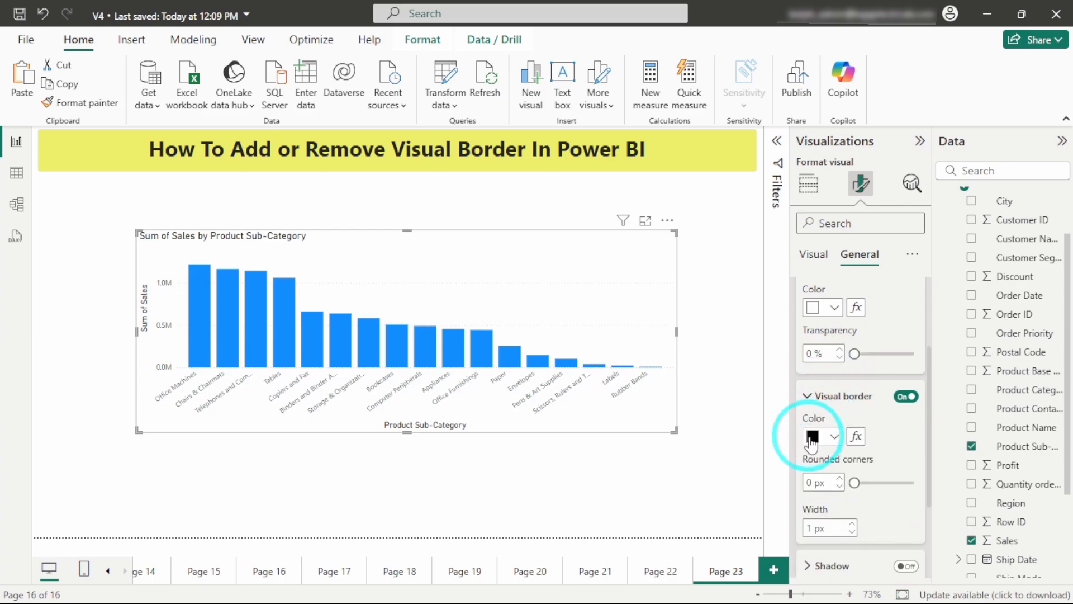
click(830, 436)
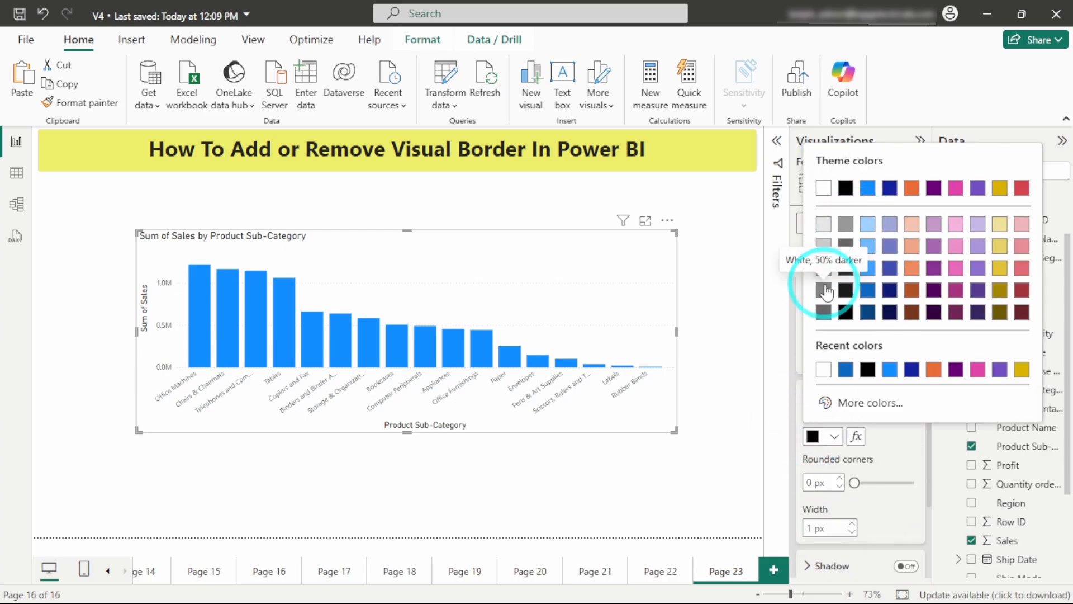
click(823, 289)
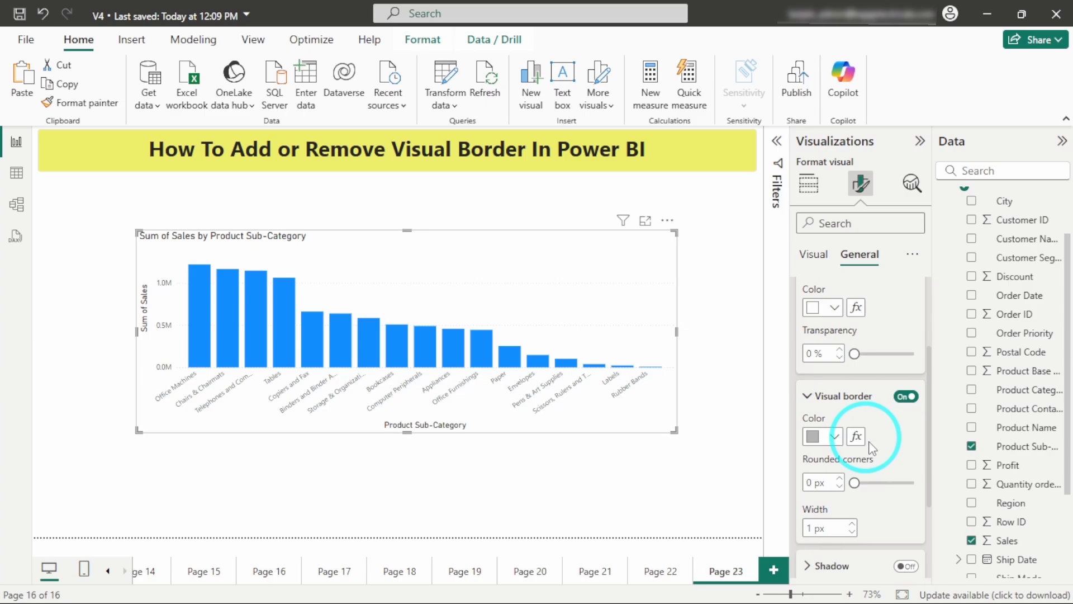
scroll(down, 3)
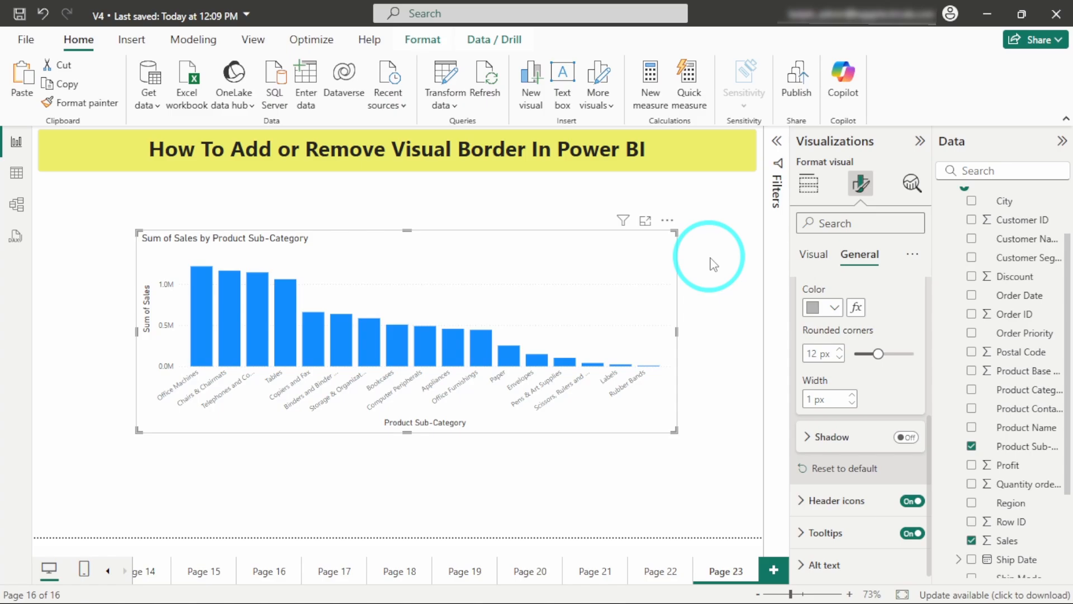
click(808, 183)
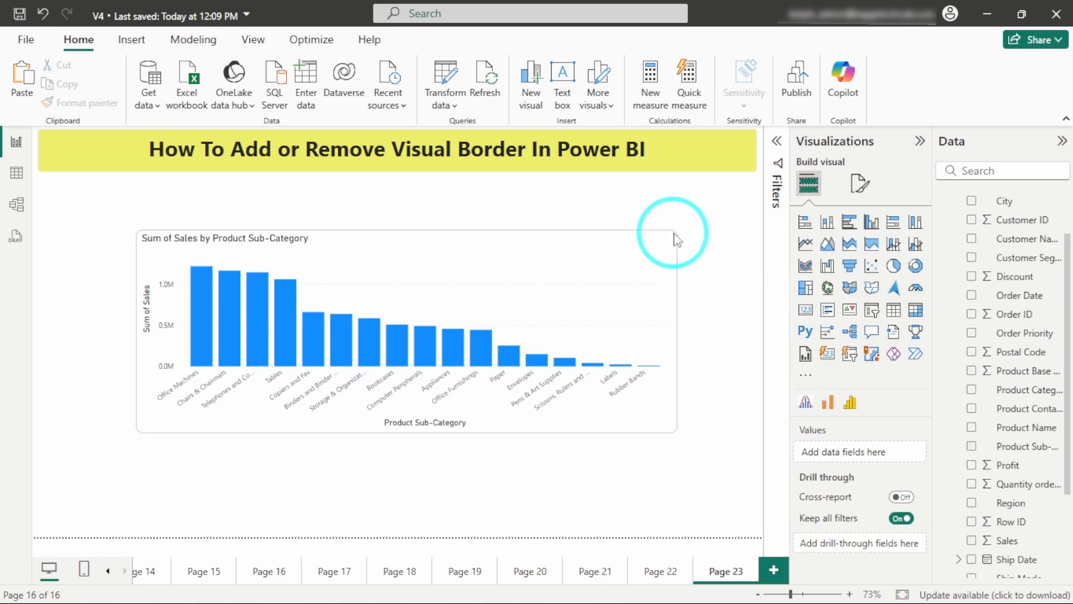
mouse_move(637, 244)
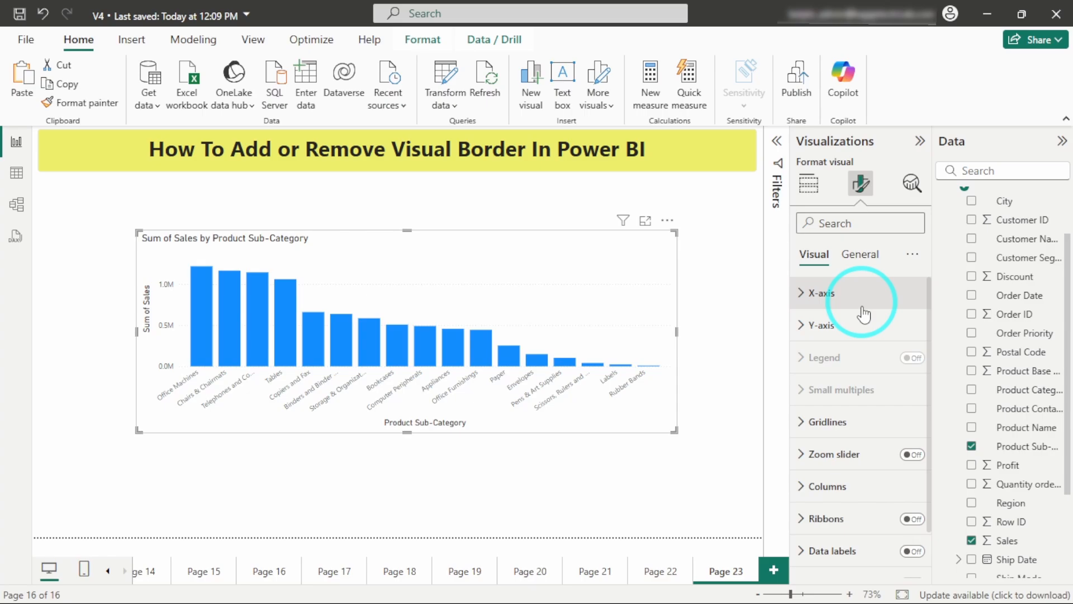
Step: Toggle the chart's Shadow On under General > Effects and preview it unselected
click(859, 254)
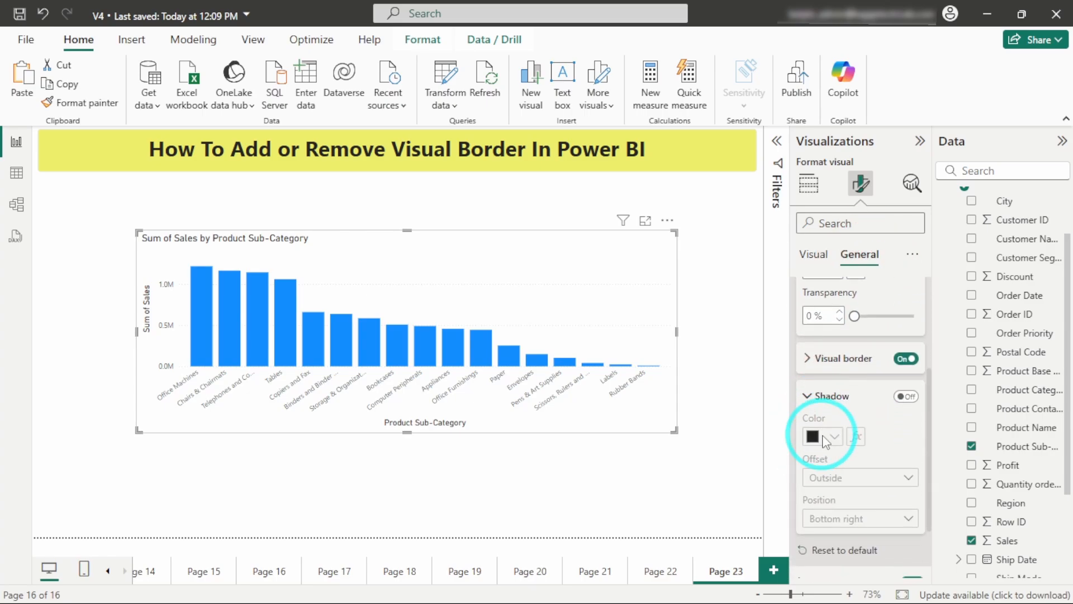
click(904, 395)
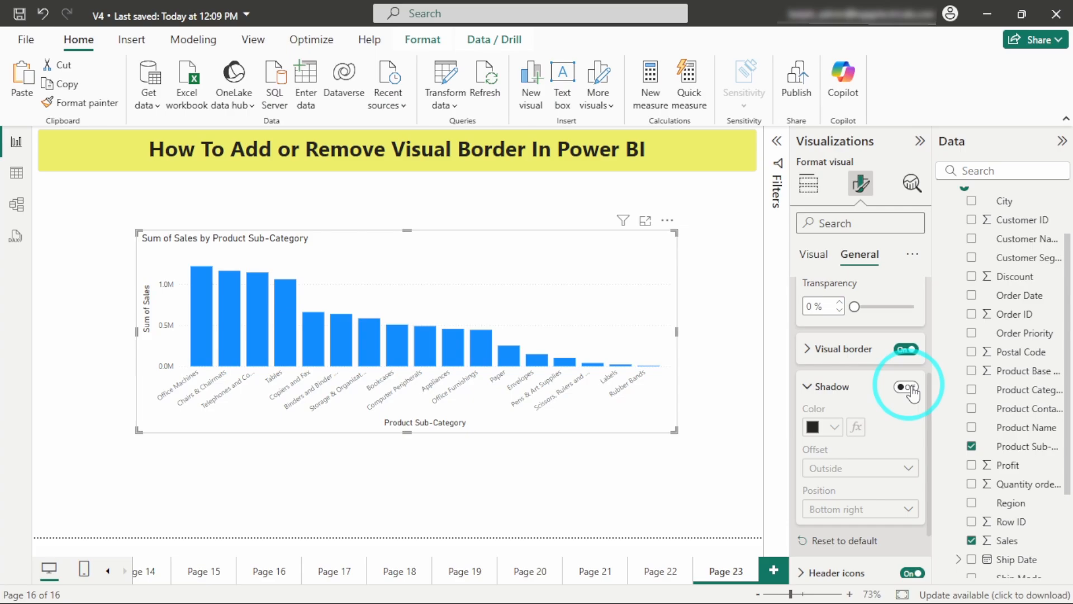
click(904, 387)
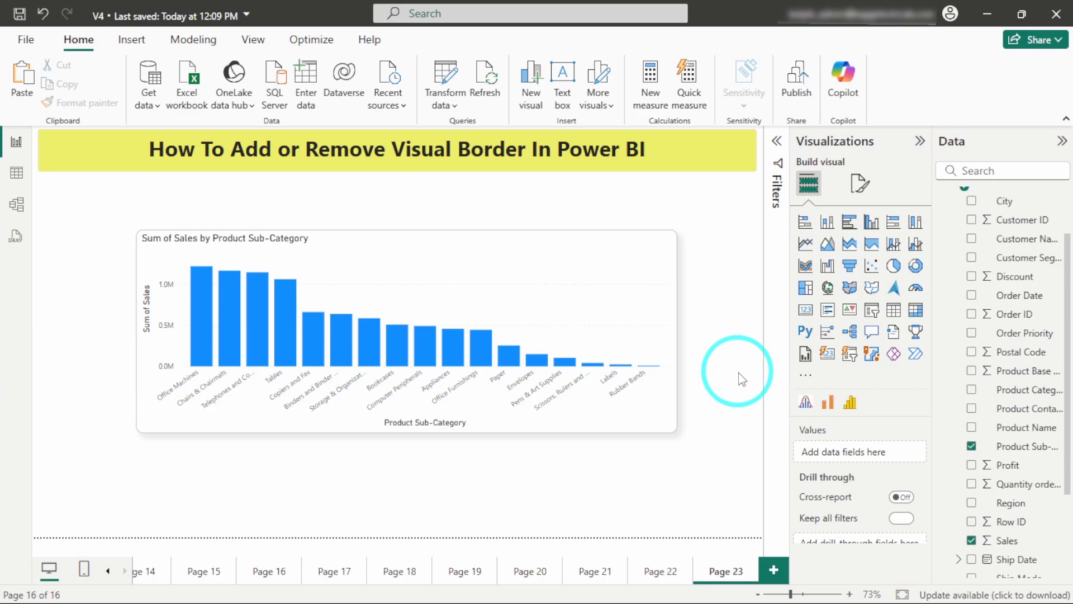
click(901, 518)
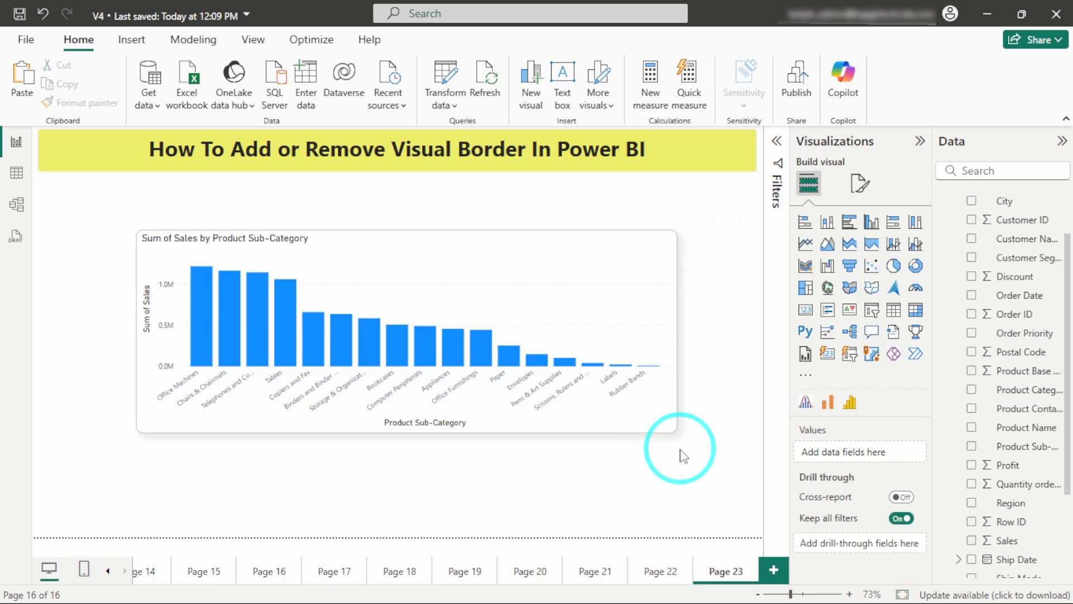
mouse_move(712, 230)
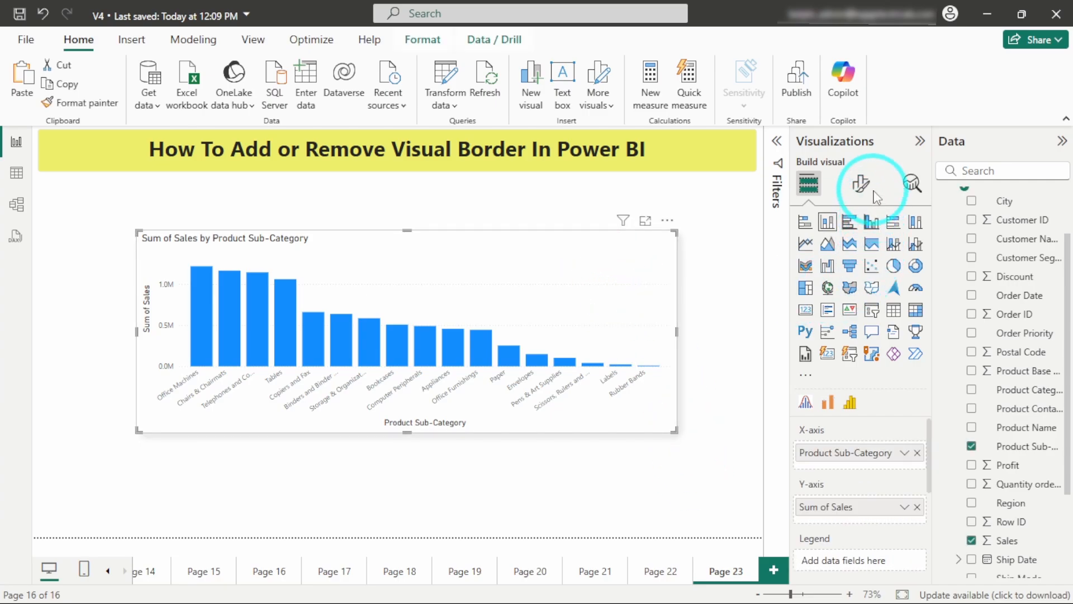
Step: Switch Visual border and Shadow Off under General > Effects
click(860, 183)
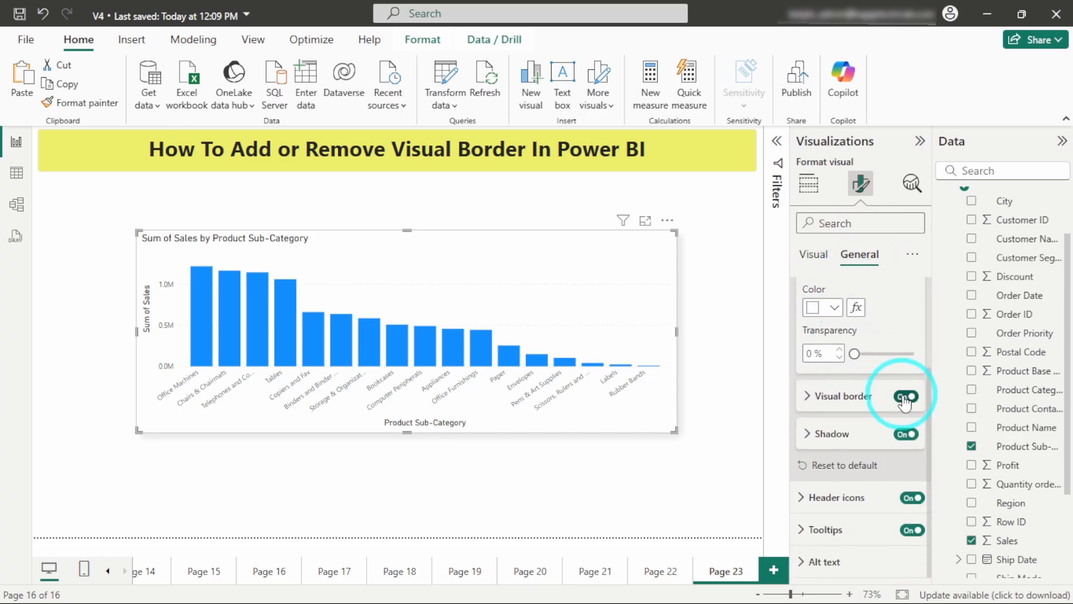
click(905, 395)
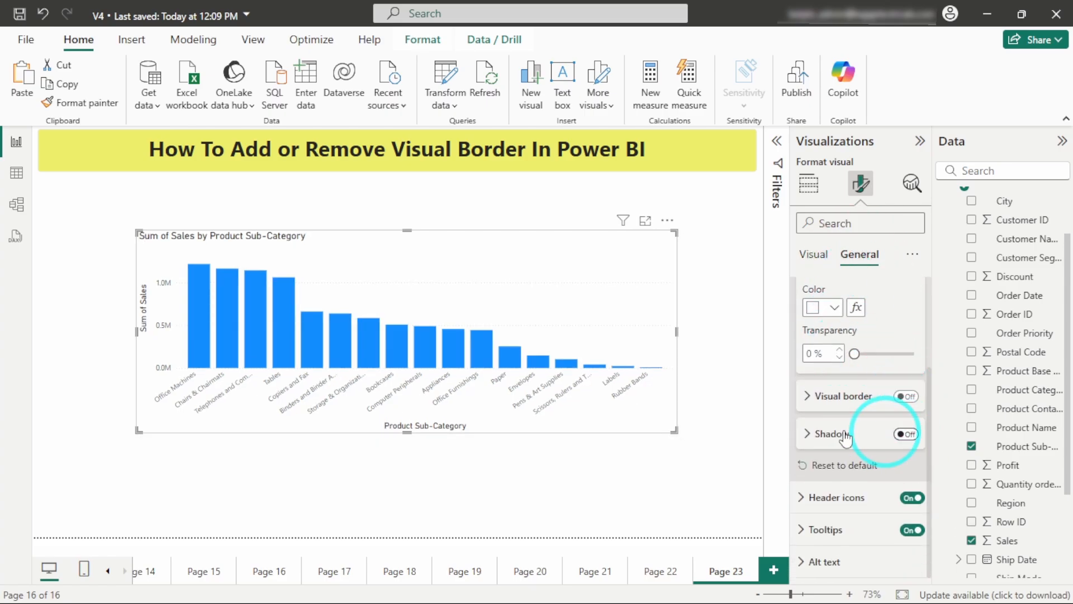
click(809, 184)
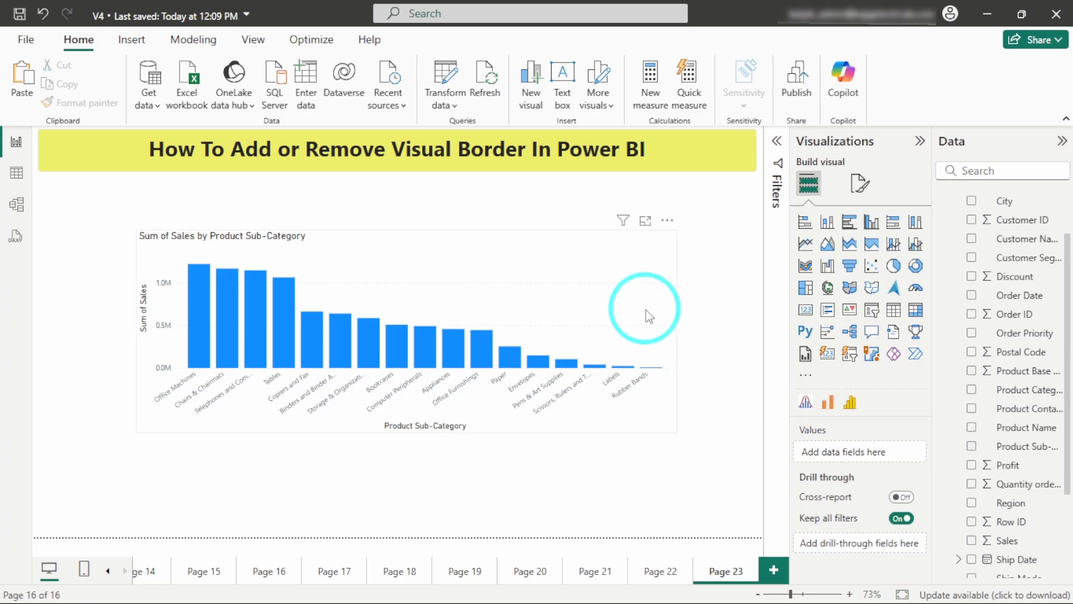